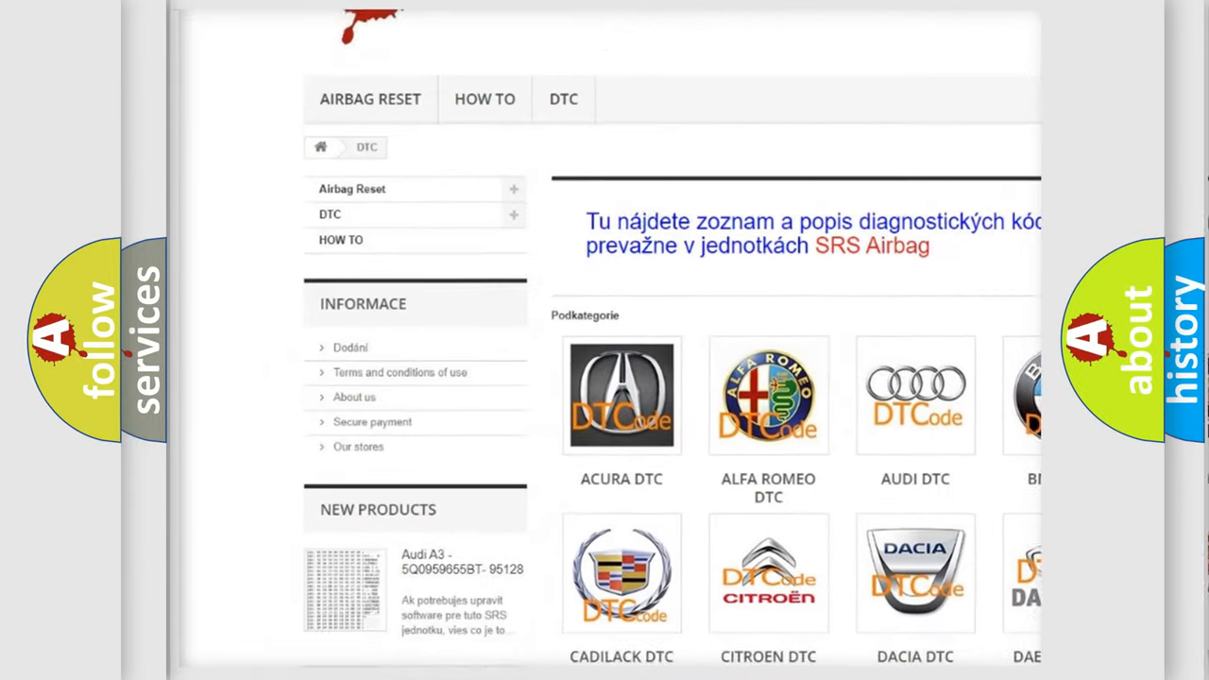
scroll("down", 3)
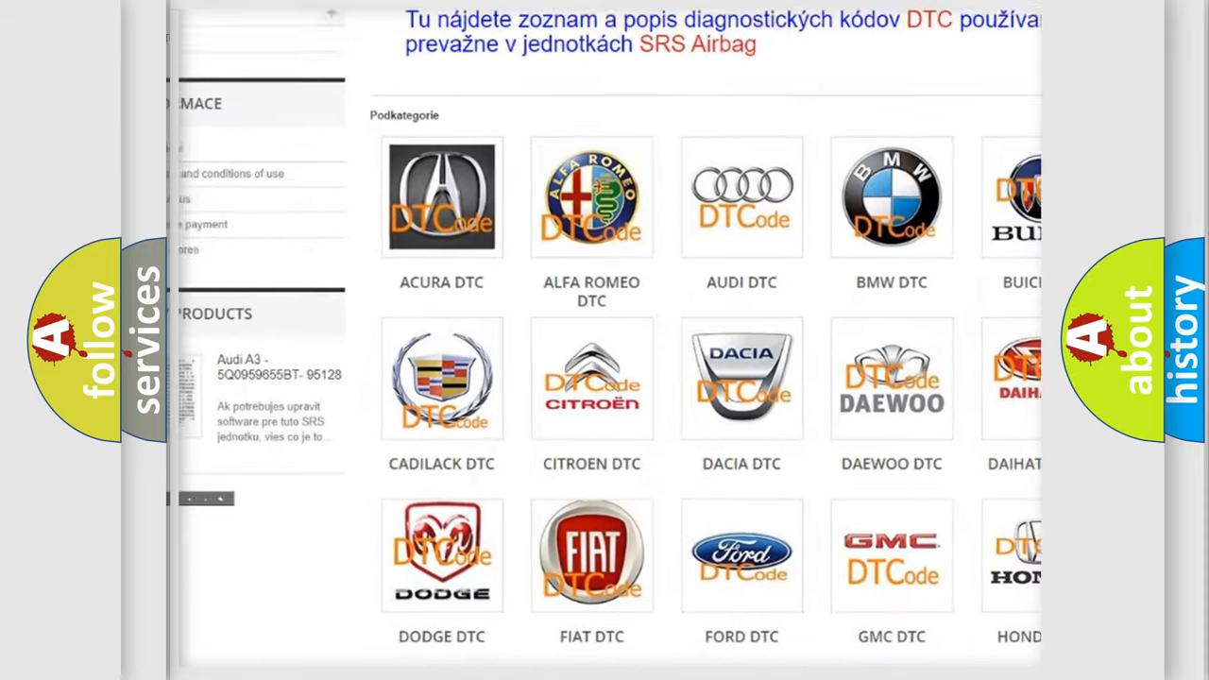
scroll("down", 3)
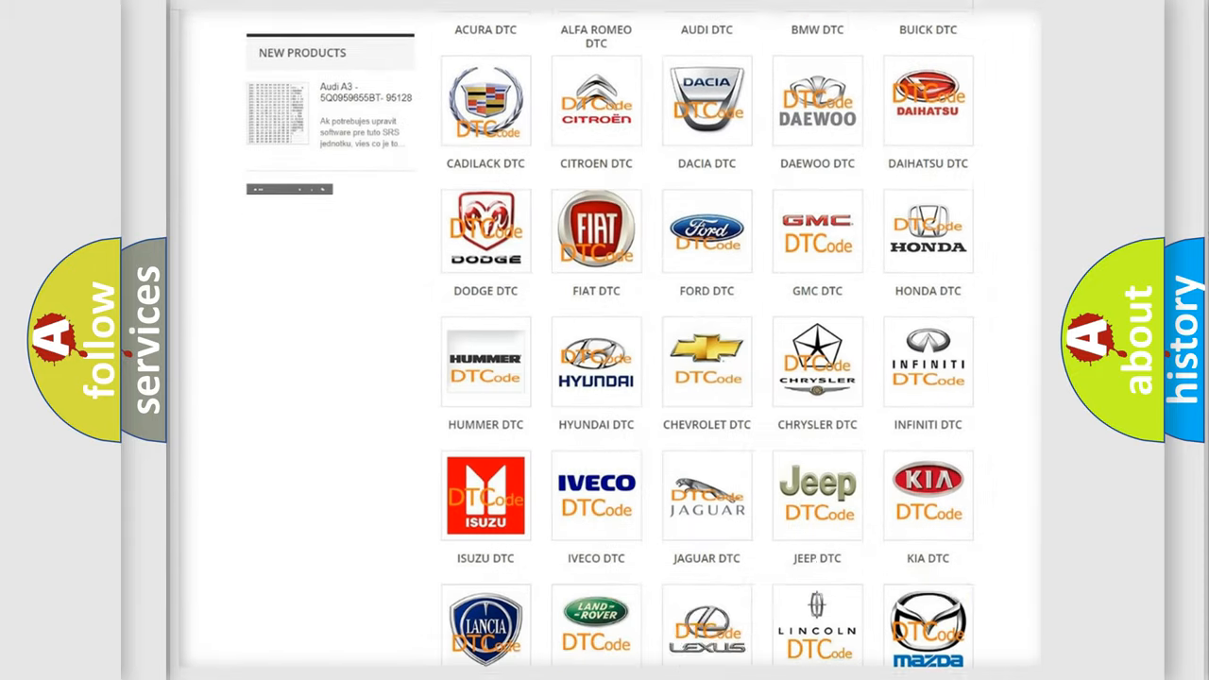
scroll("down", 3)
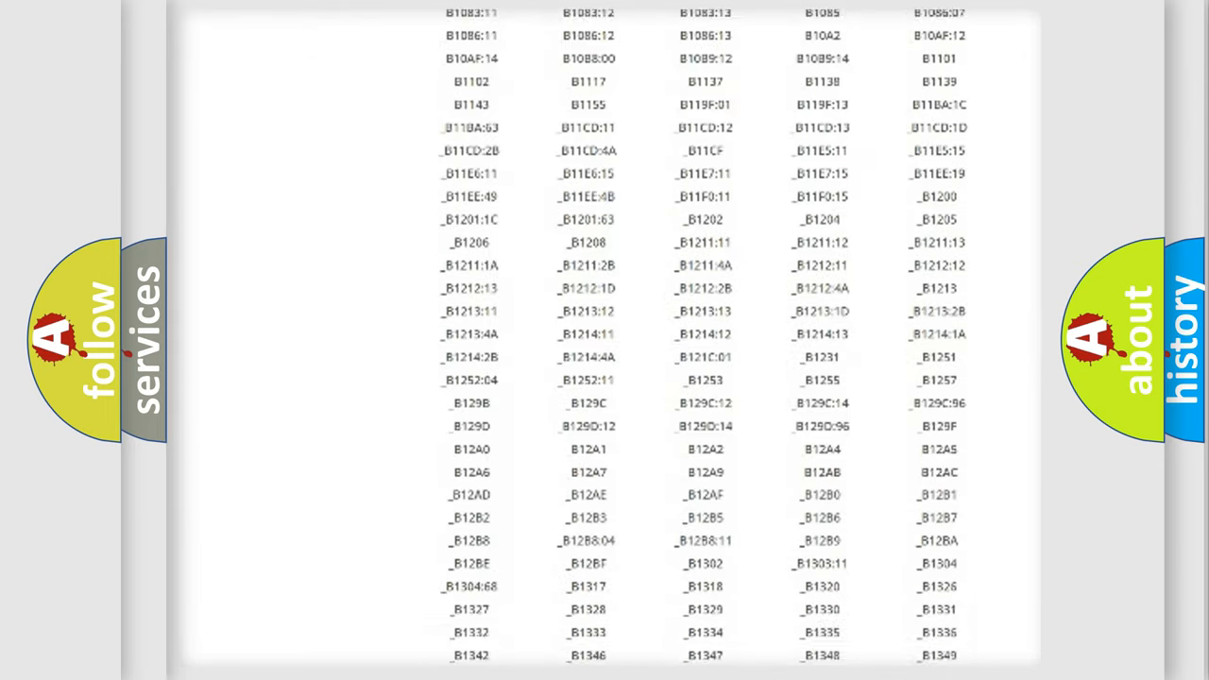
scroll("down", 3)
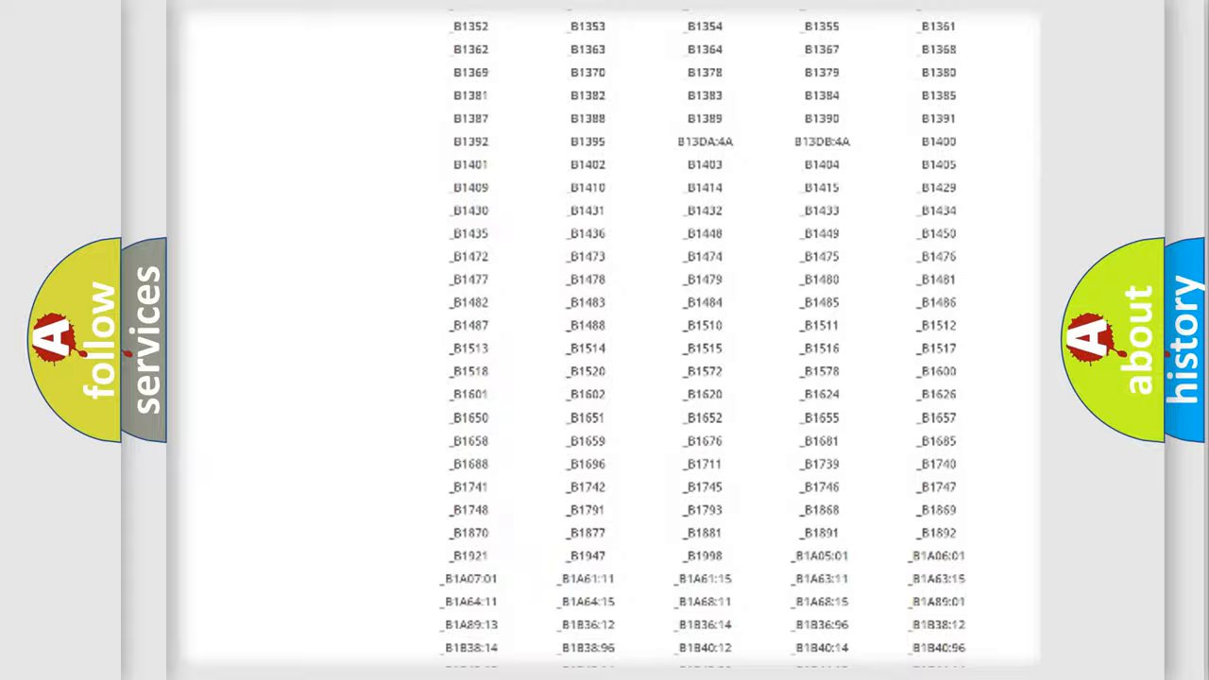